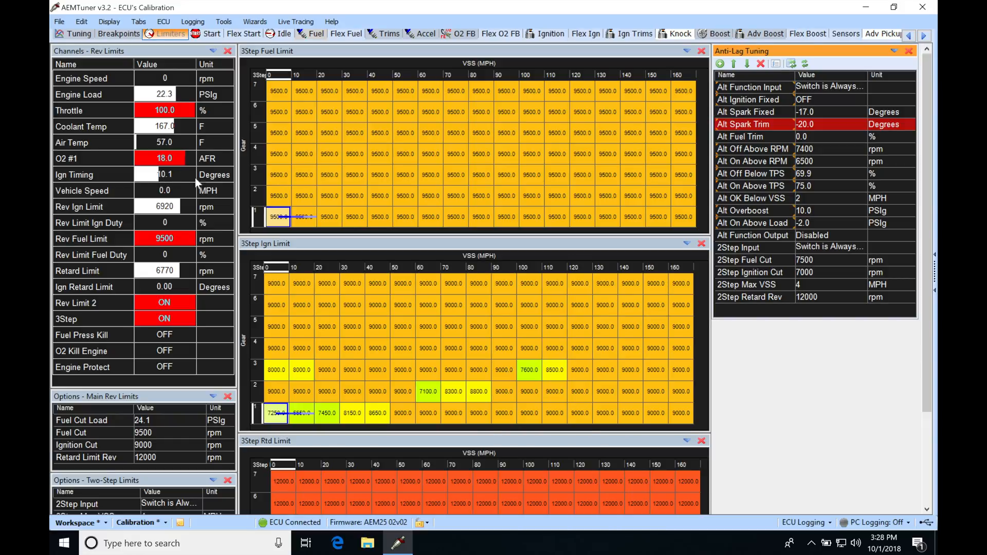
mouse_move(817, 130)
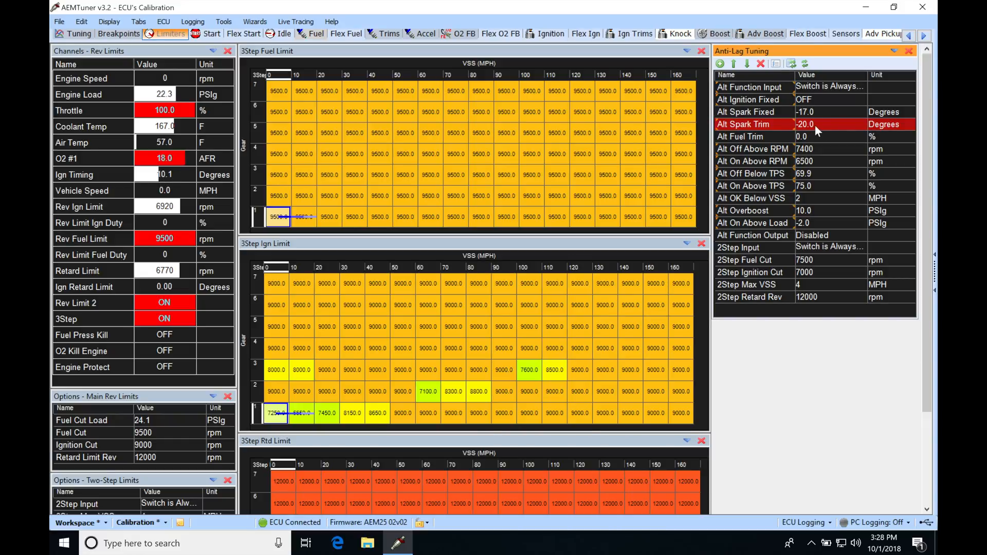
mouse_move(827, 222)
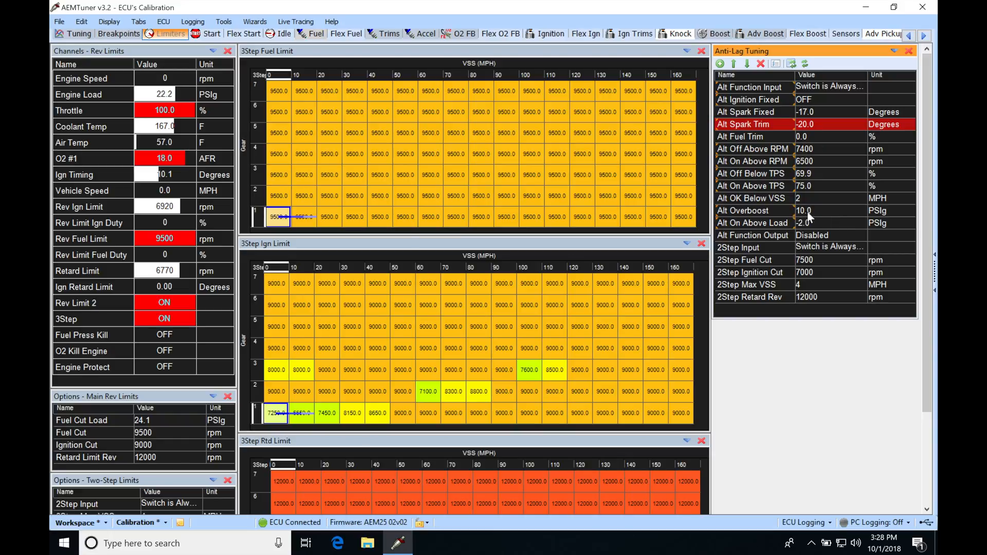
mouse_move(727, 142)
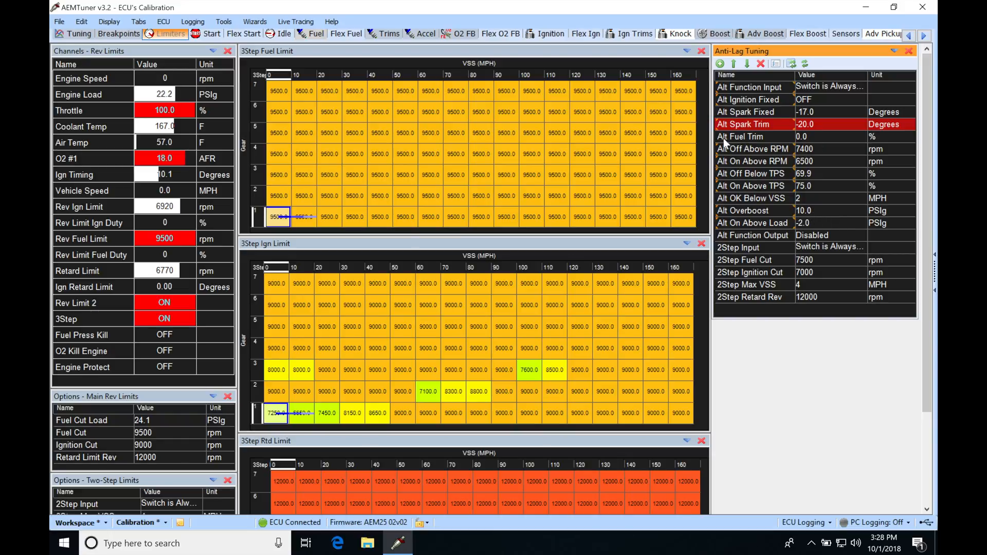
Step: Enter 14.8 as the Alt Fuel Trim value in the Anti-Lag Tuning panel
click(756, 137)
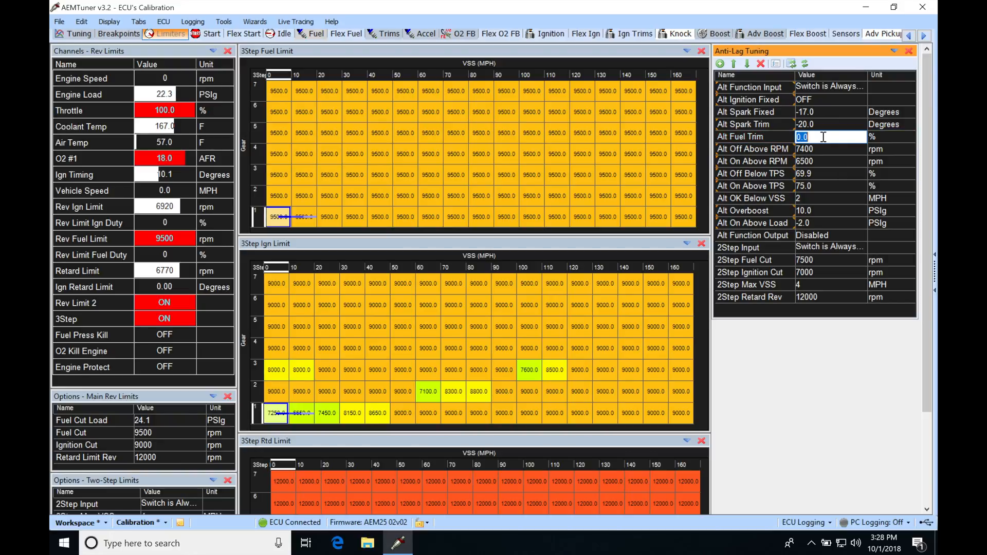
text(14.8)
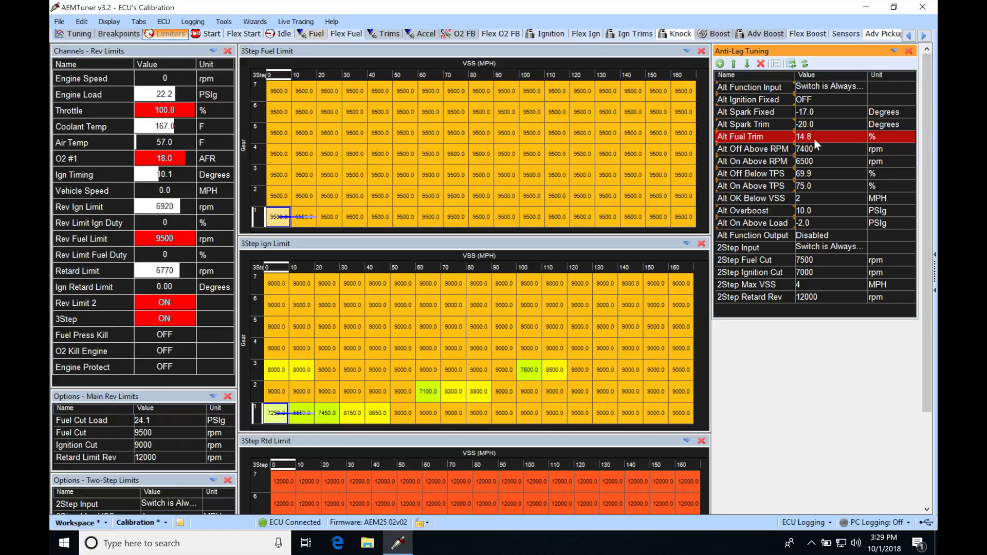
mouse_move(806, 146)
text(25)
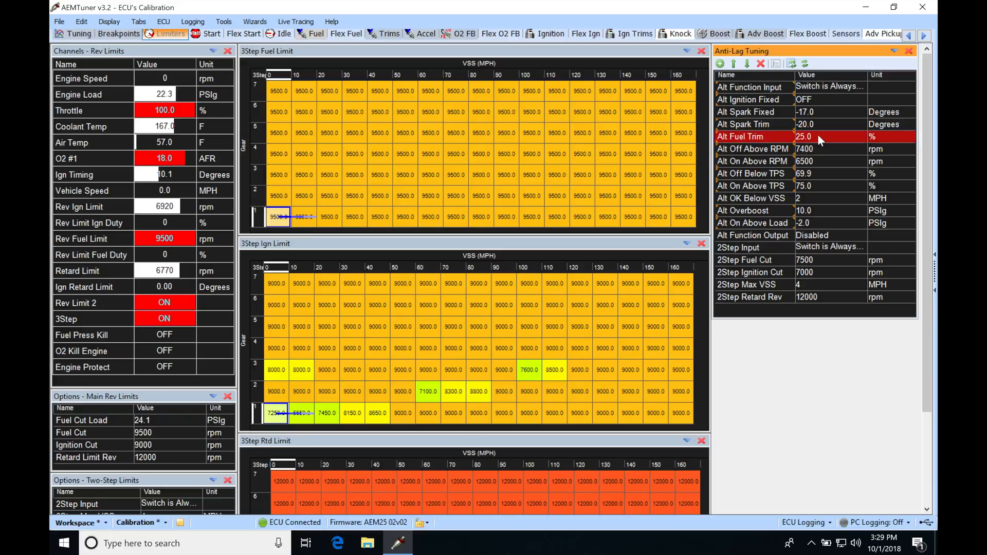
mouse_move(808, 147)
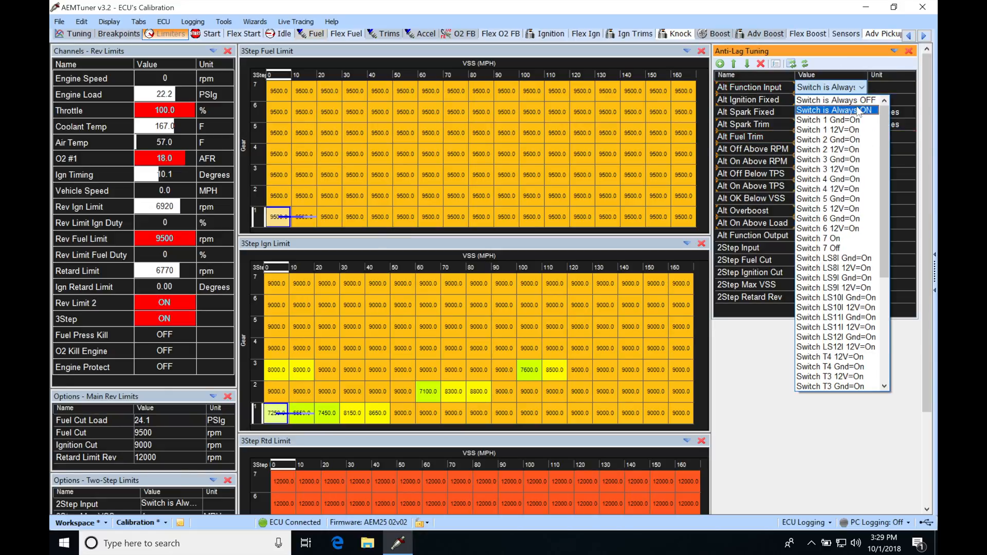
Step: Set Alt Function Input to 'Switch is Always ON'
click(833, 109)
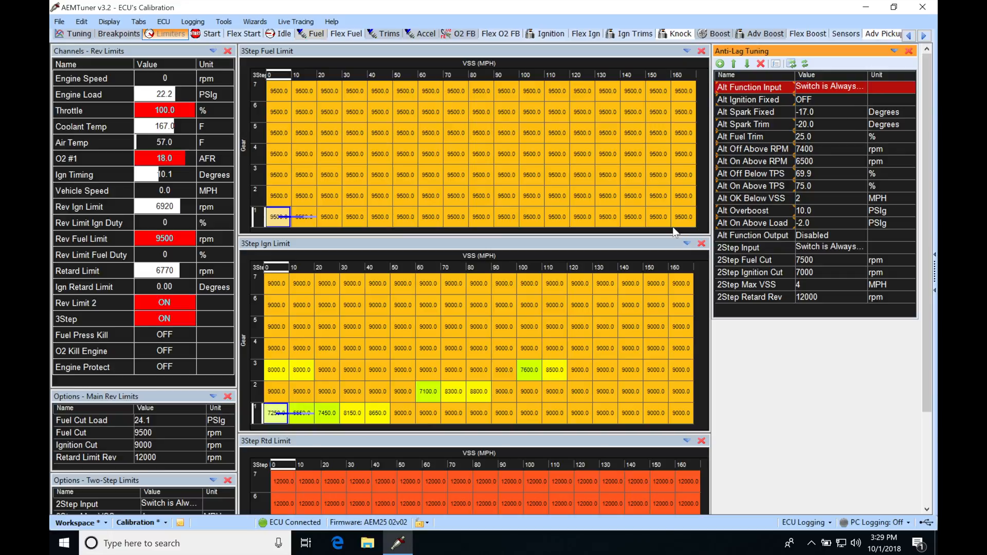
mouse_move(808, 189)
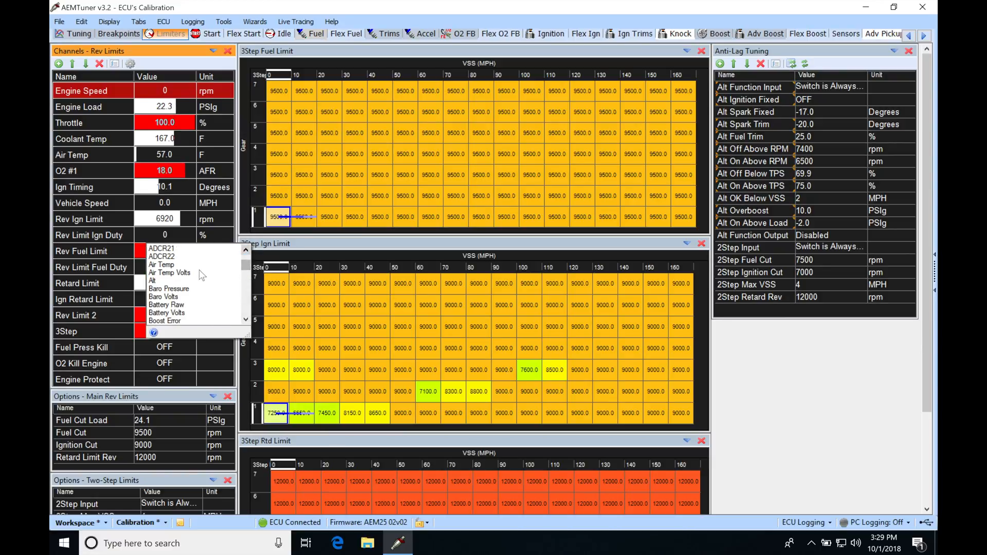
Step: Add the Alt channel to the Channels - Rev Limits list, showing OFF
click(151, 281)
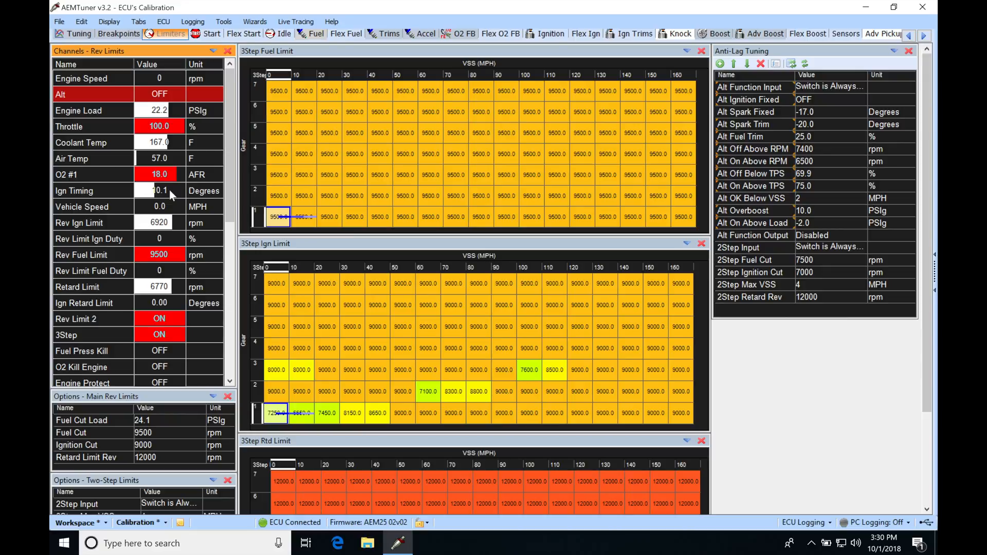
mouse_move(162, 117)
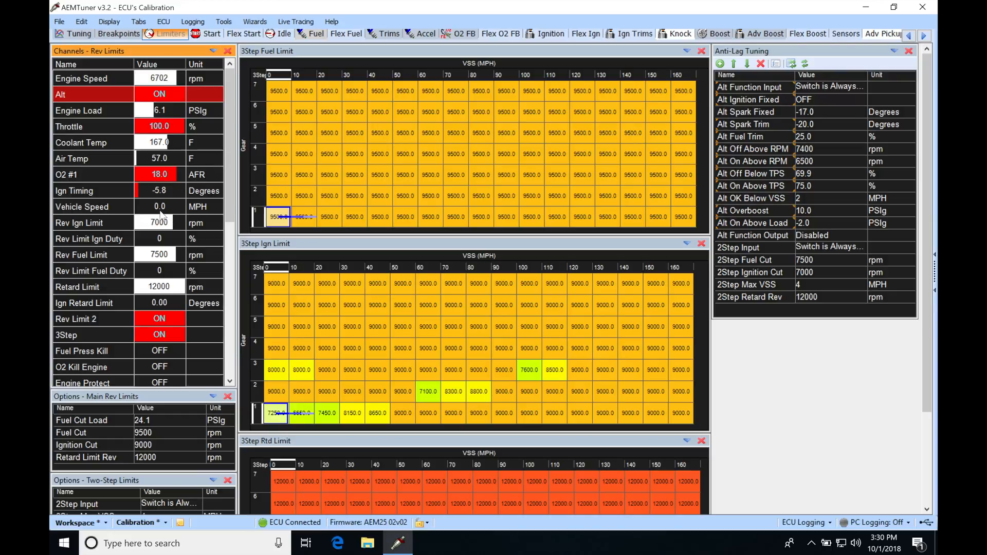
mouse_move(808, 208)
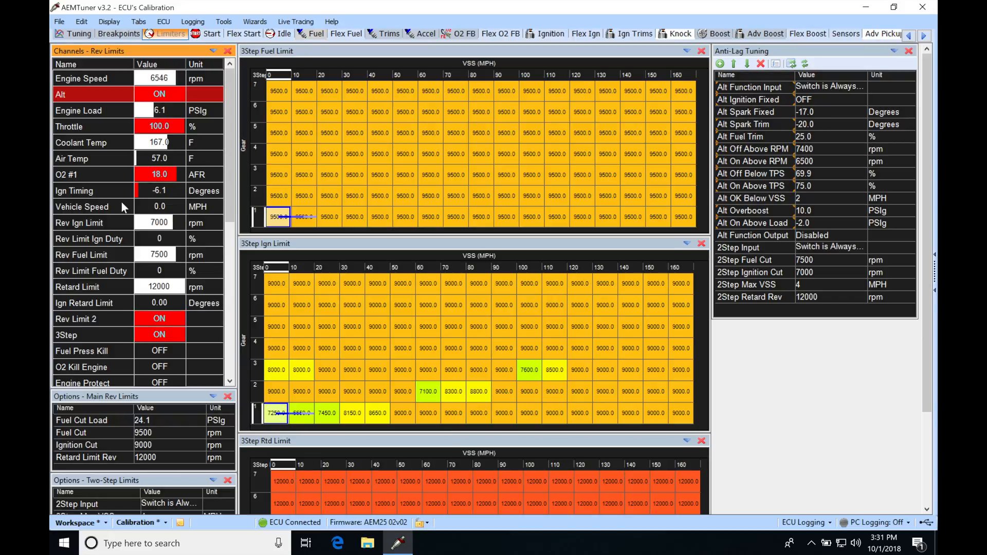
mouse_move(162, 197)
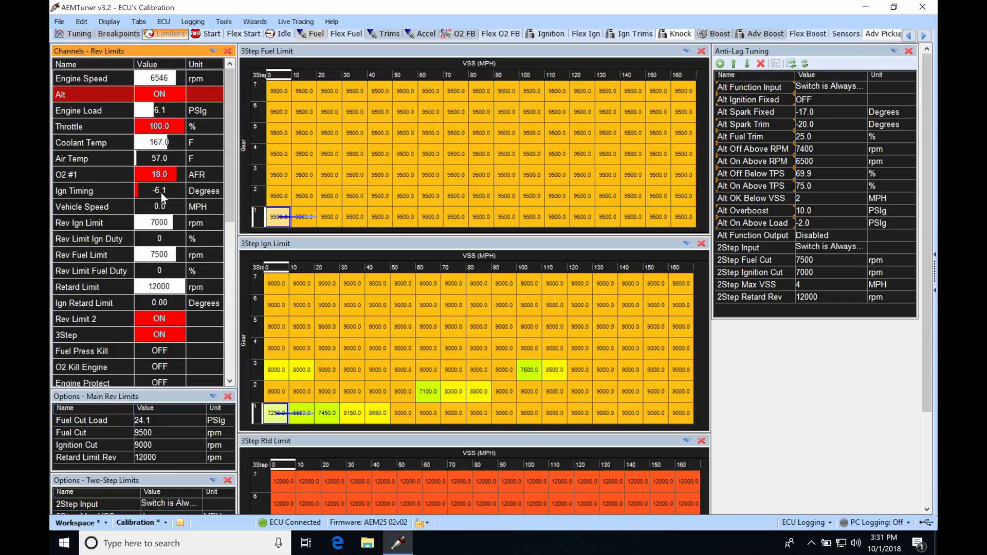